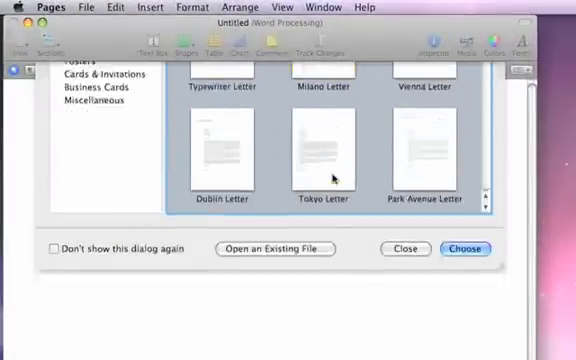
# Step: Choose a business letter template from the Word Processing templates
pyautogui.click(464, 248)
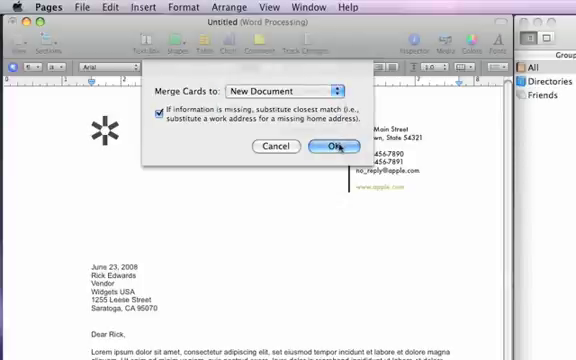
pyautogui.click(328, 148)
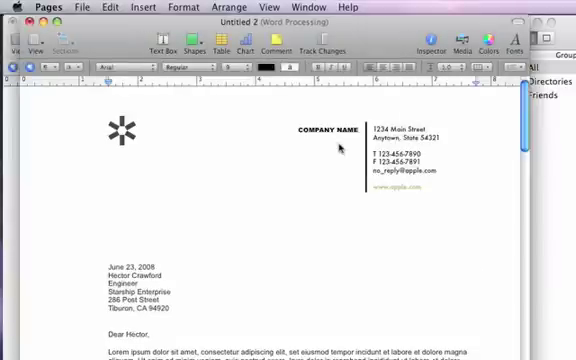
pyautogui.scroll(-3)
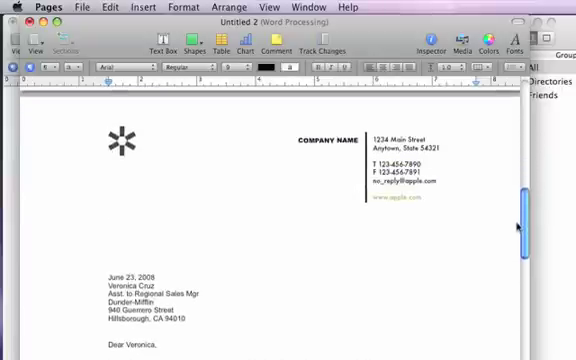
pyautogui.scroll(-3)
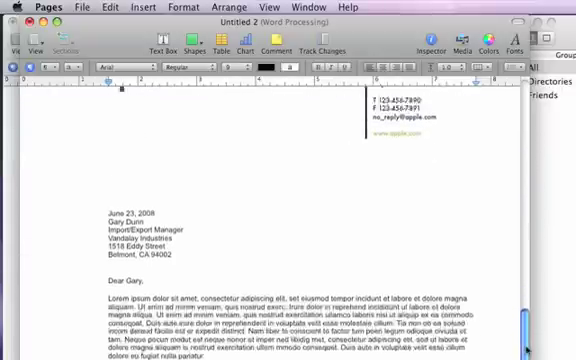
pyautogui.scroll(3)
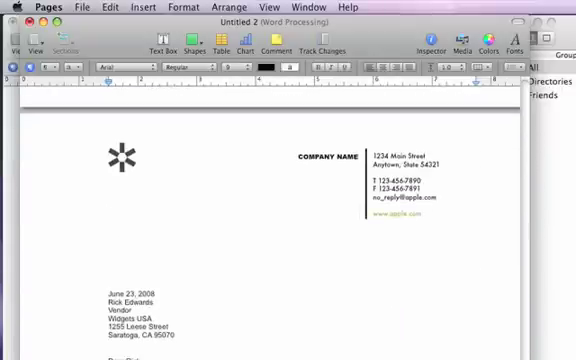